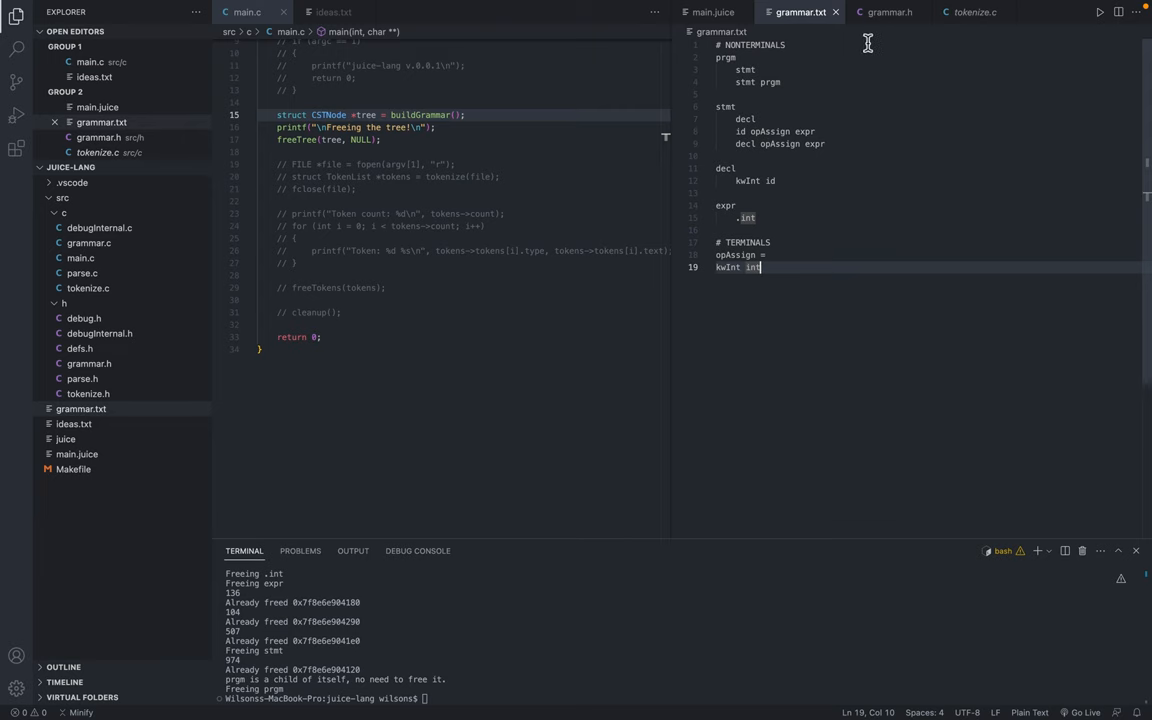
# Step: Bring grammar.h up beside main.c to begin a new declaration above freeTree
pyautogui.click(970, 12)
pyautogui.write('void')
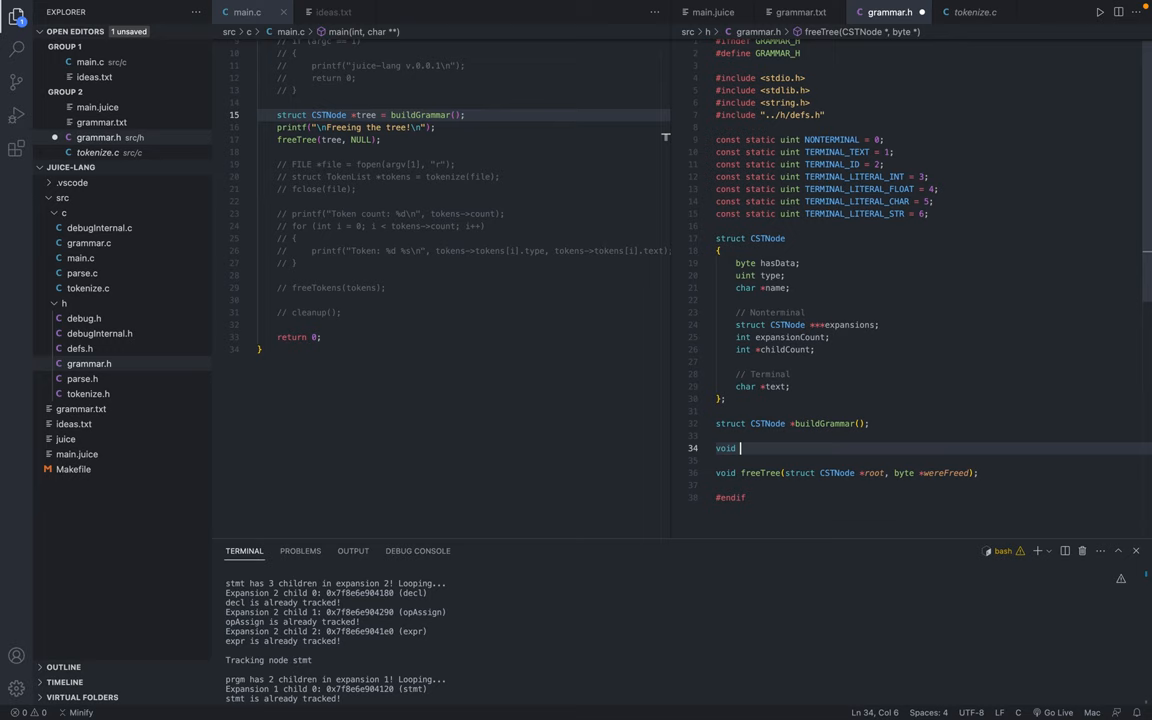
# Step: Start the printTree prototype in grammar.h by typing 'print'
pyautogui.write('printTree(struct CSTNode *root')
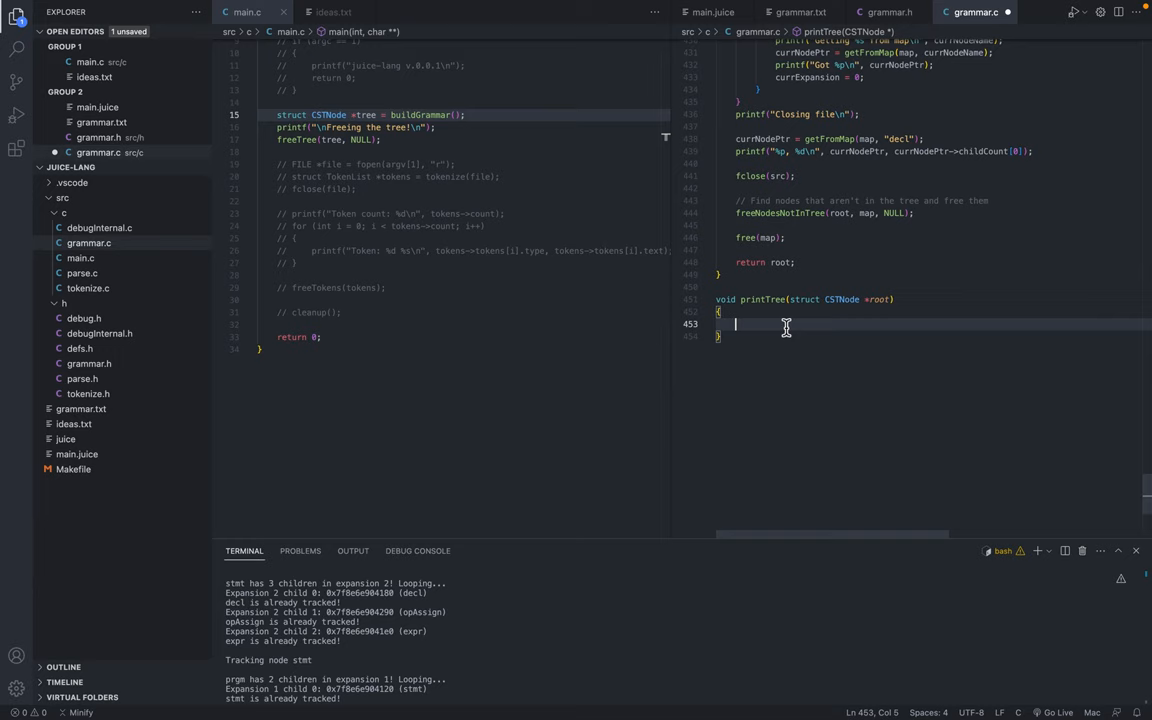
# Step: Add printf("%s : %s\n", root->name, root->text) in printTree and place the caret after *root
pyautogui.write('roo')
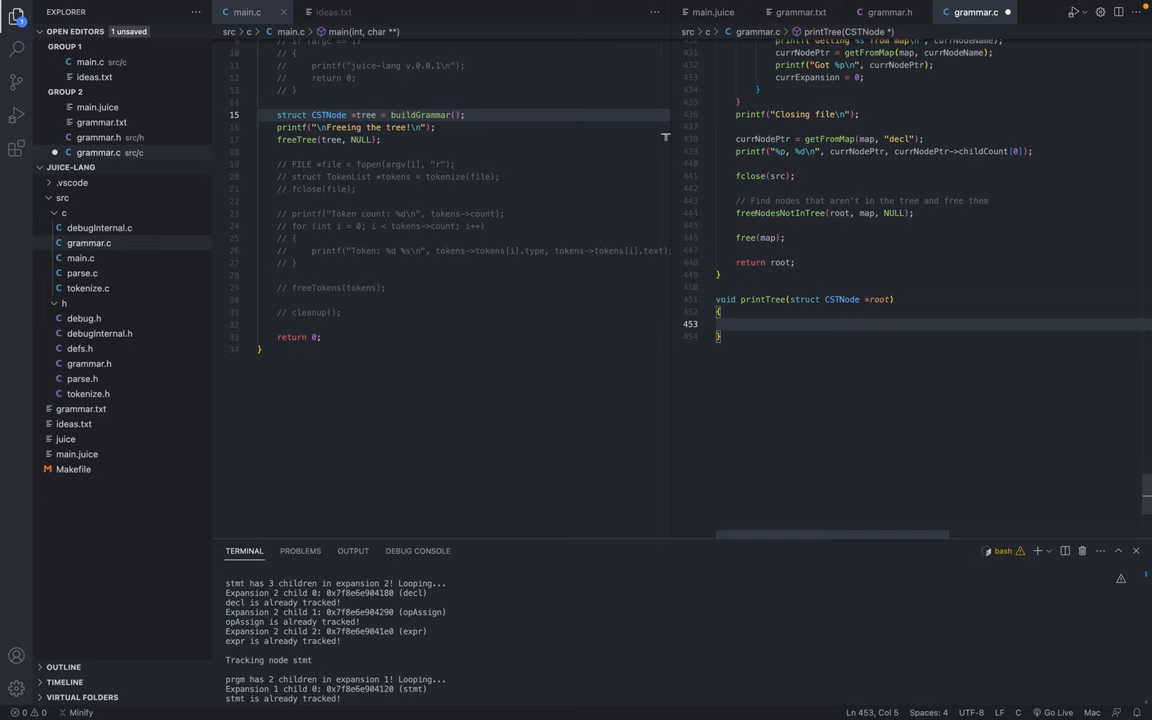
pyautogui.write('printf("%s : %s", root->name, root.t')
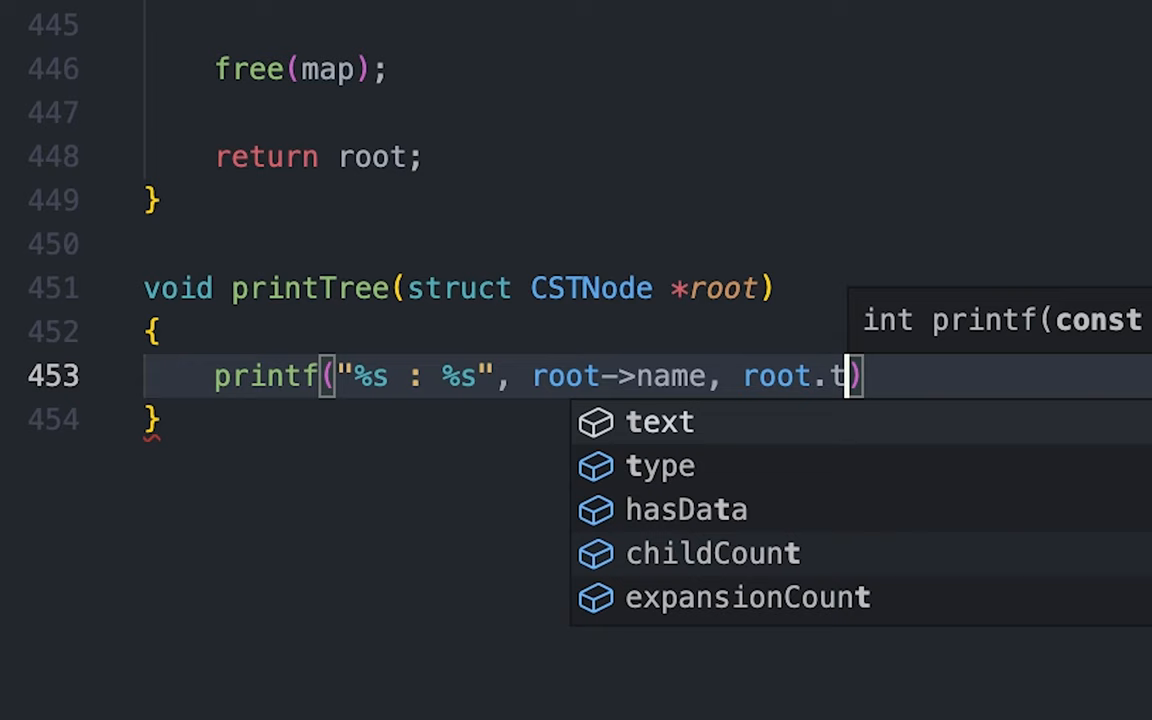
pyautogui.click(660, 420)
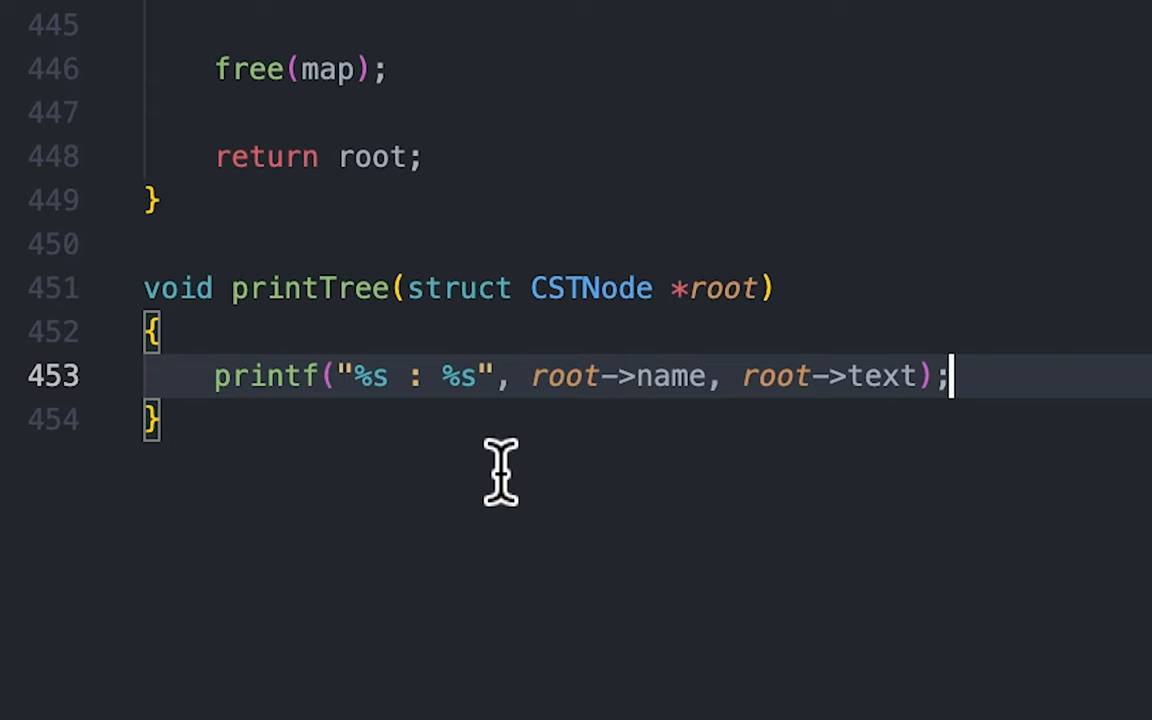
pyautogui.moveTo(460, 444)
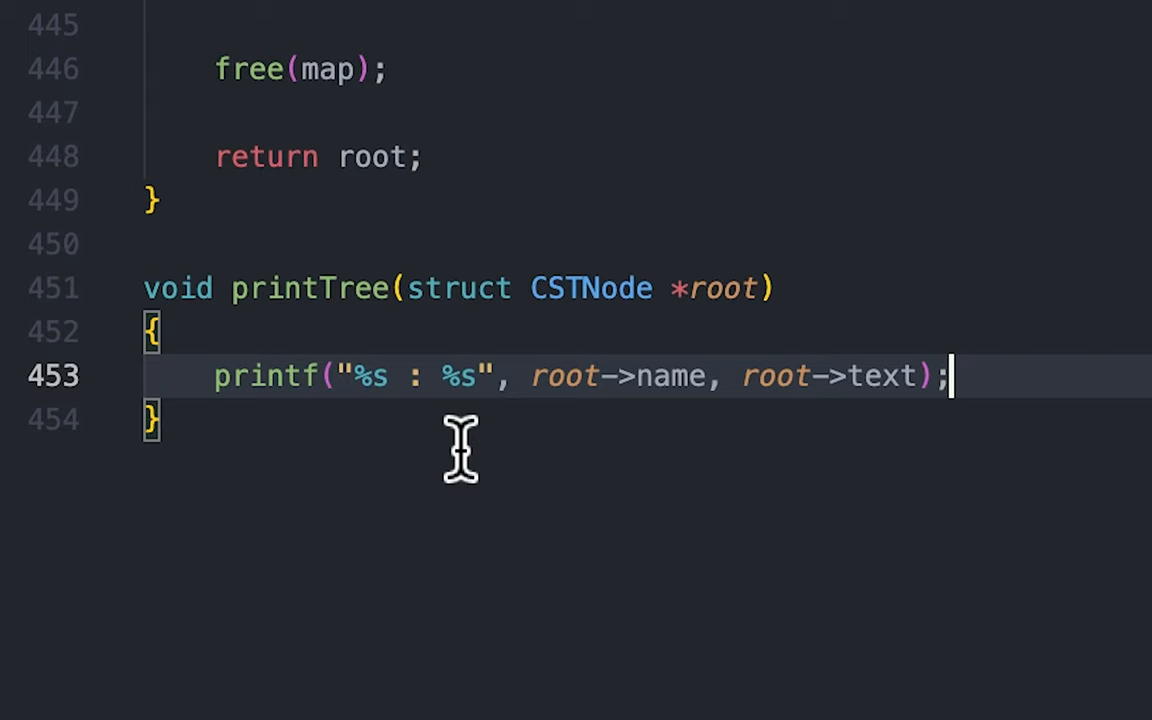
pyautogui.moveTo(384, 384)
pyautogui.write(', ')
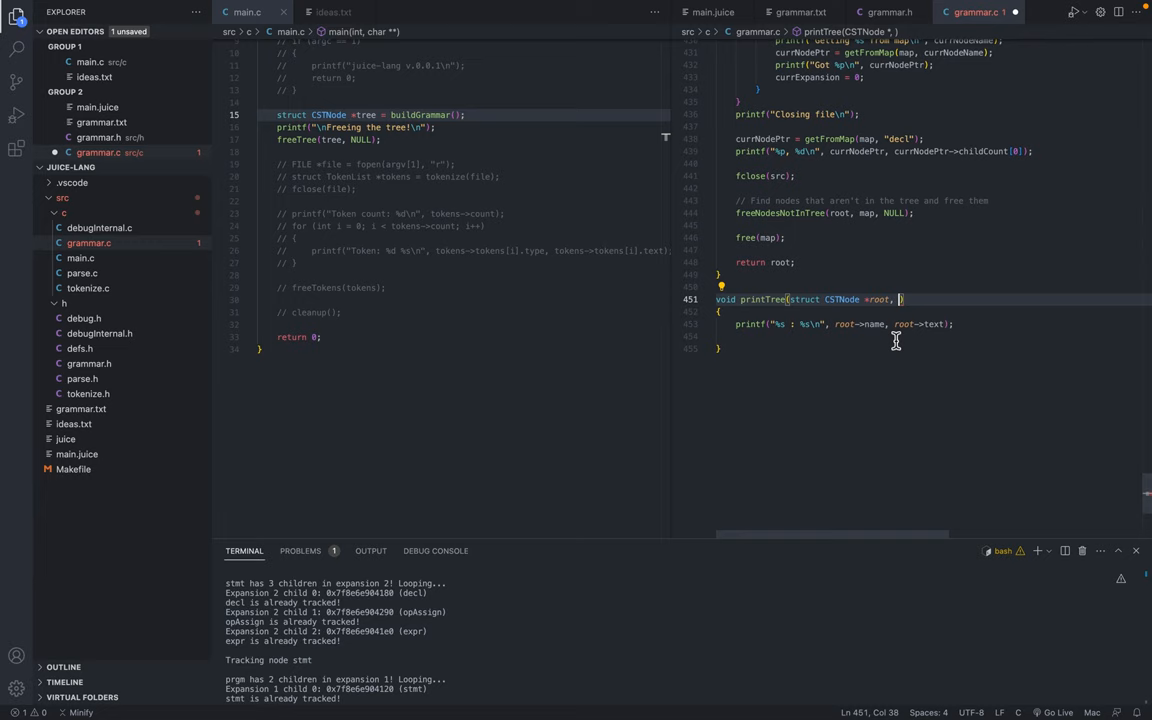
# Step: Add an int indentLevel parameter, malloc indent of indentLevel * 2 + 1 chars, and add %s to printf
pyautogui.write('int')
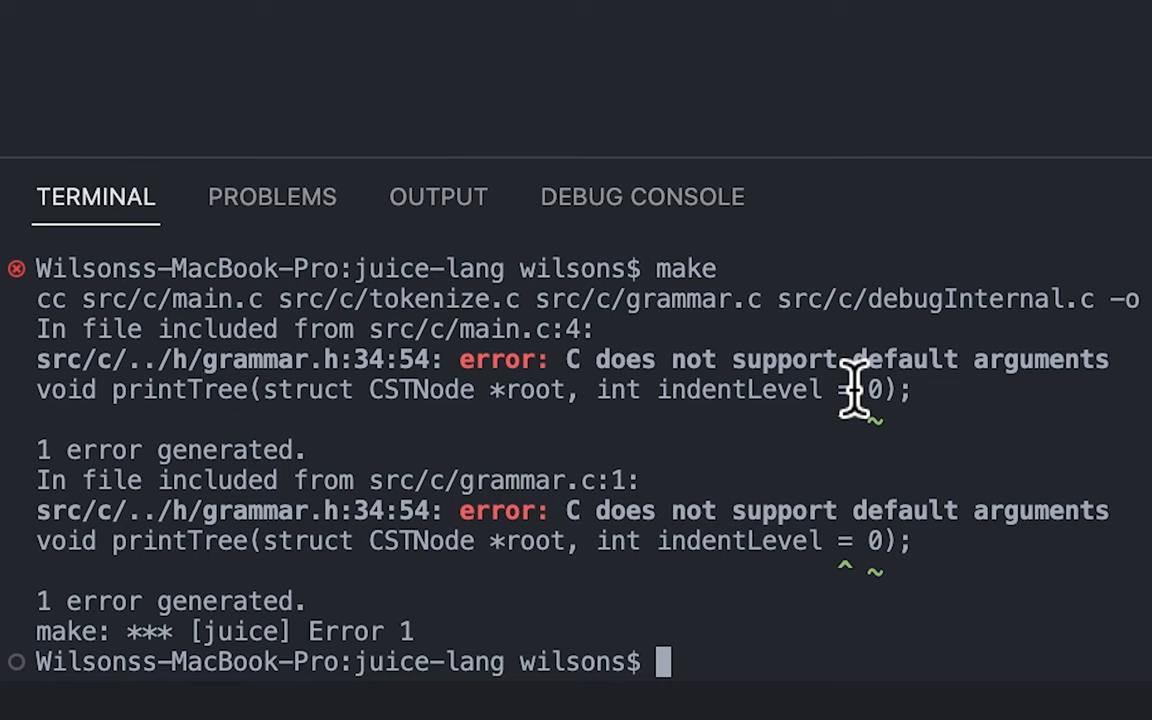
pyautogui.moveTo(860, 390)
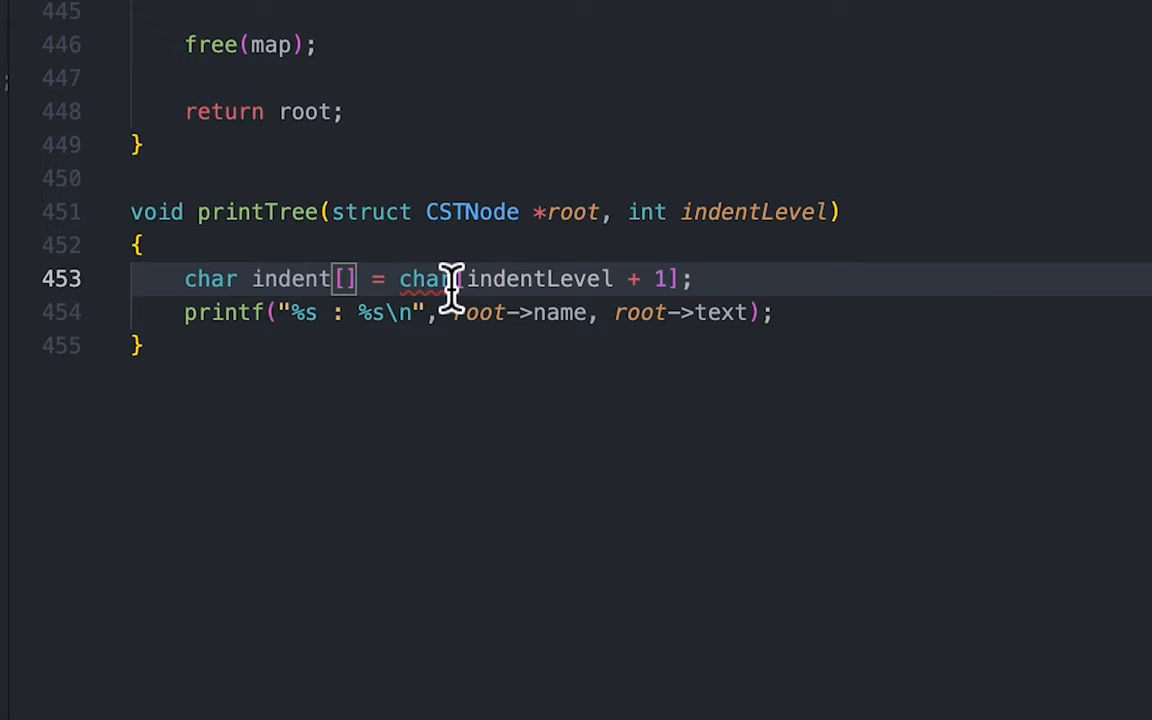
pyautogui.moveTo(430, 290)
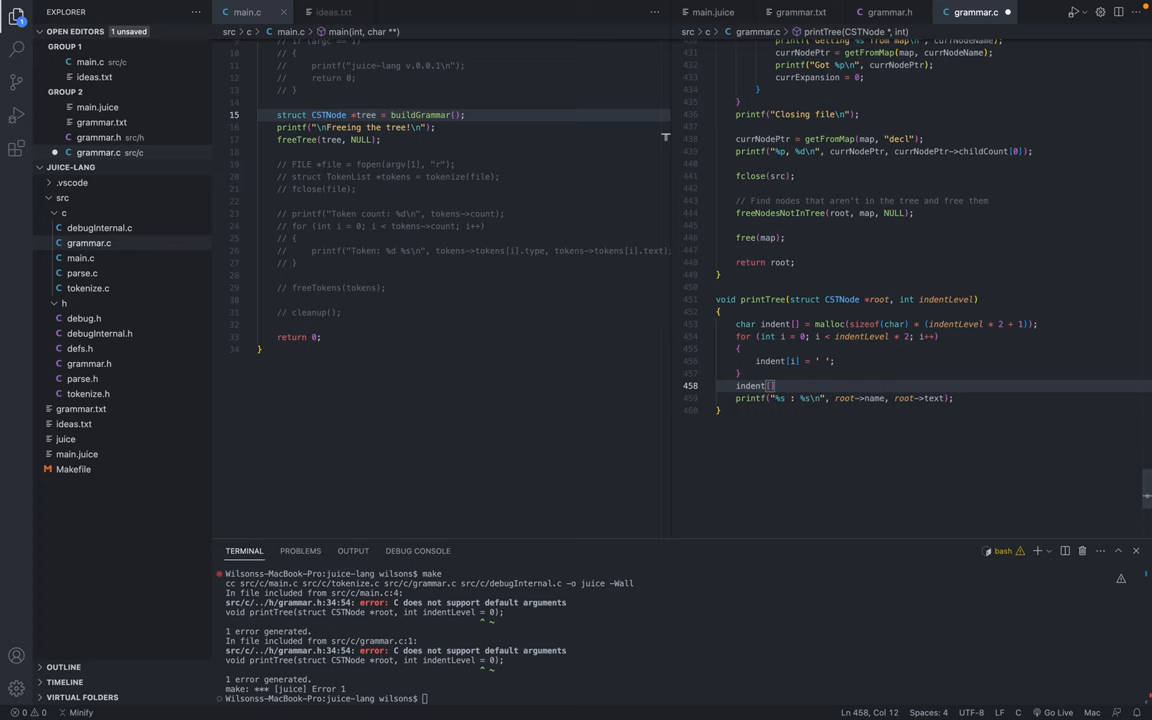
pyautogui.write('indentLevel * 2')
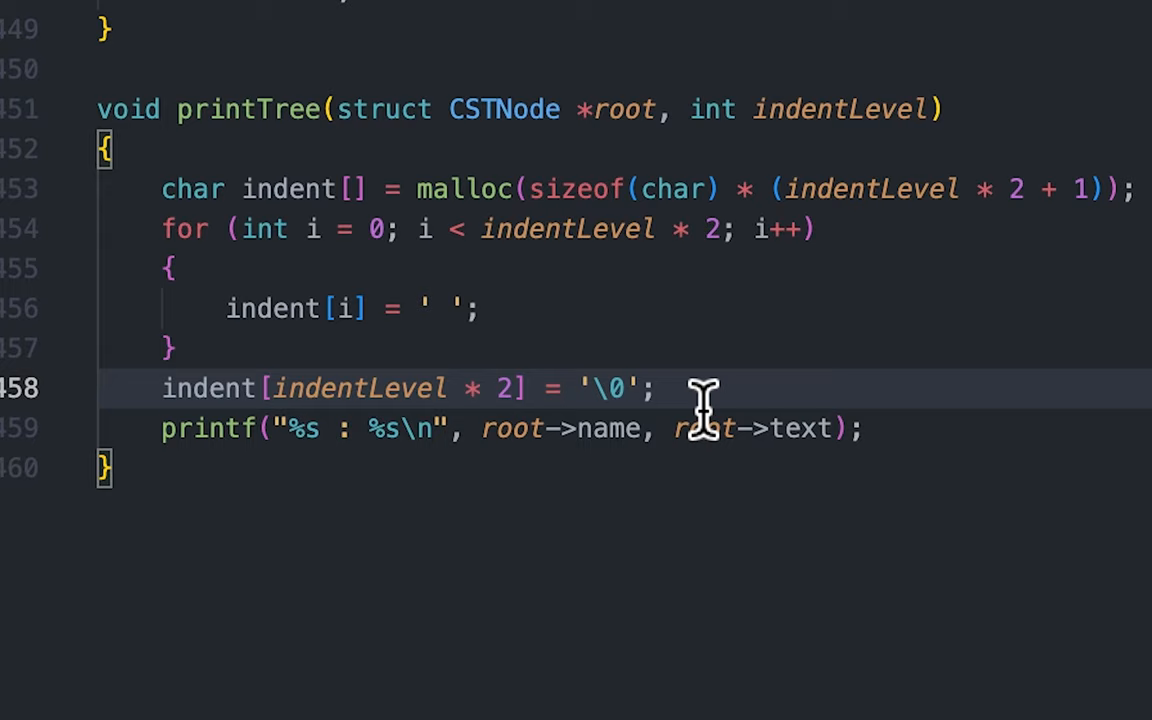
pyautogui.write('%s')
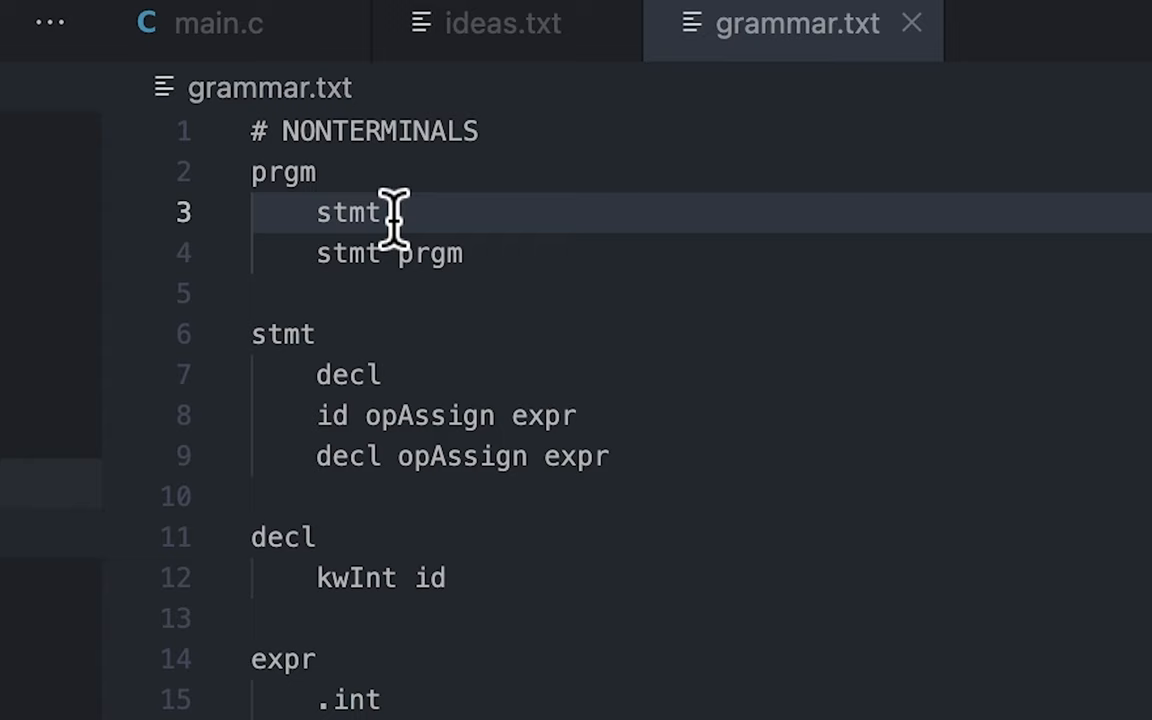
# Step: Check the stmt rule in grammar.txt, then pass indent to printf with a comma in printTree
pyautogui.doubleClick(284, 172)
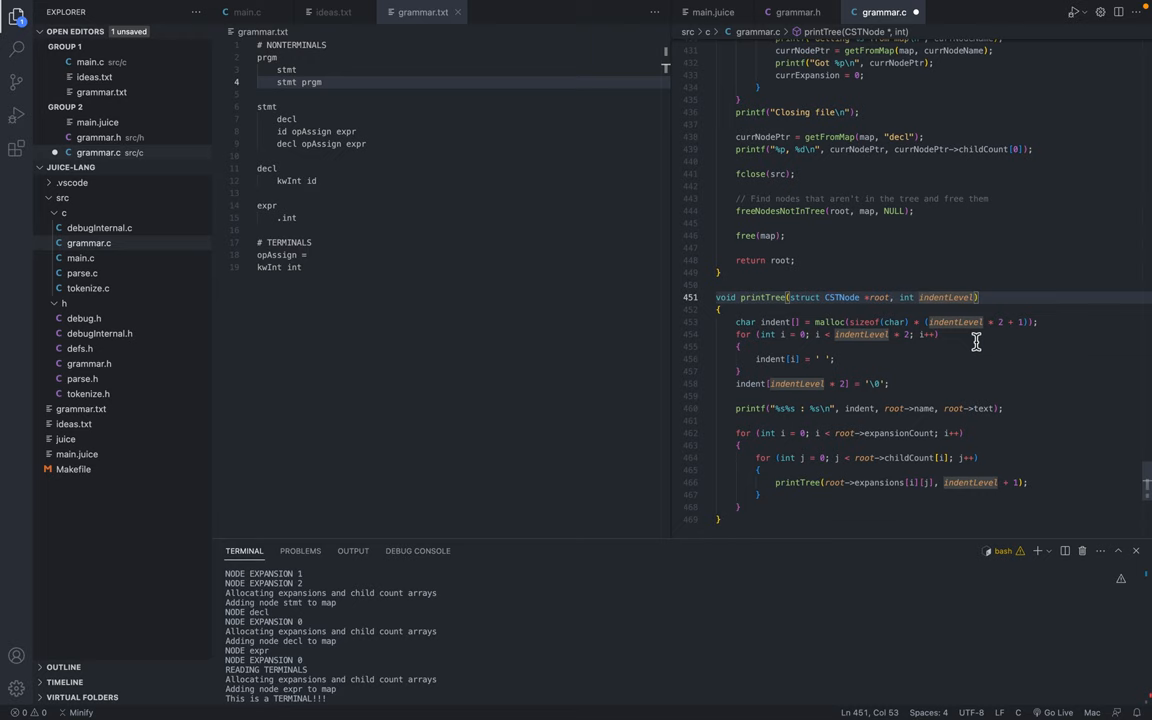
pyautogui.write(',')
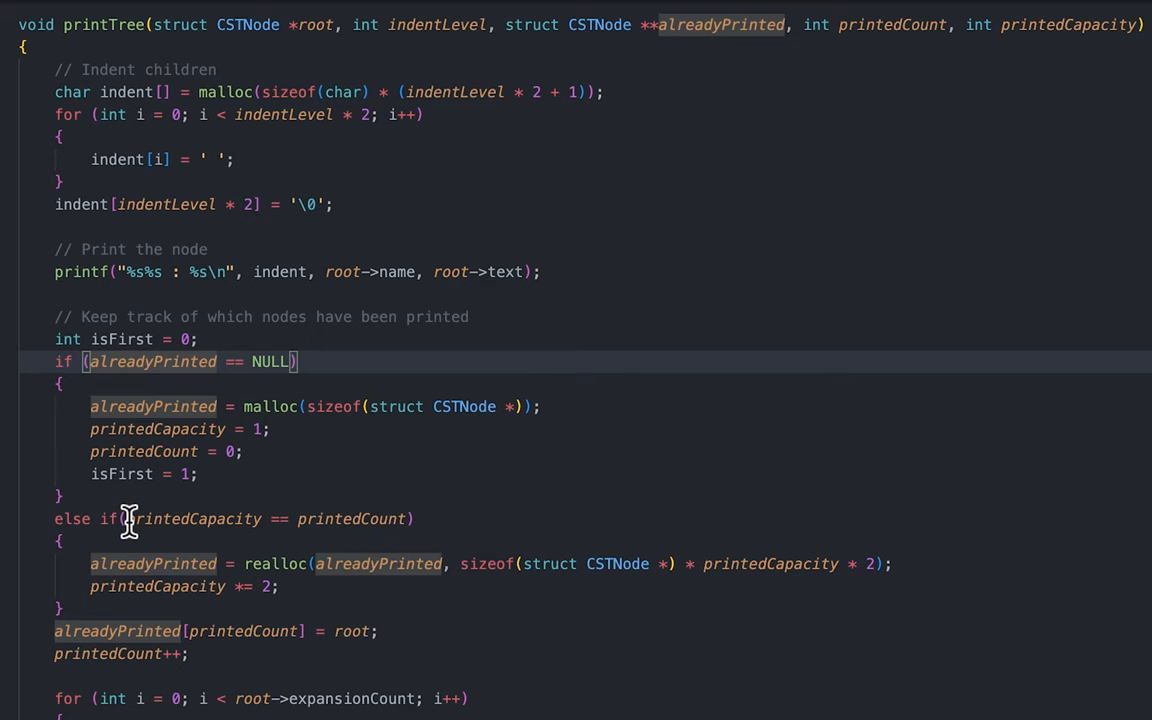
# Step: Add alreadyPrinted, printedCount and printedCapacity parameters and thread them through the recursive calls
pyautogui.click(516, 564)
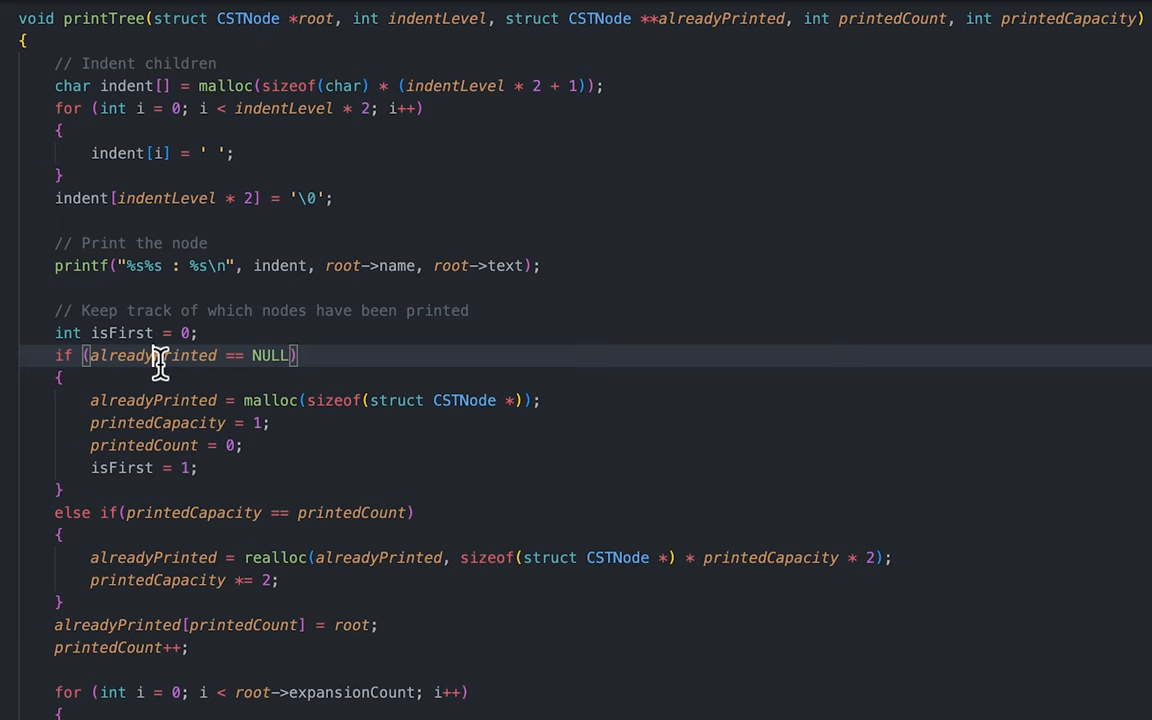
pyautogui.scroll(-3)
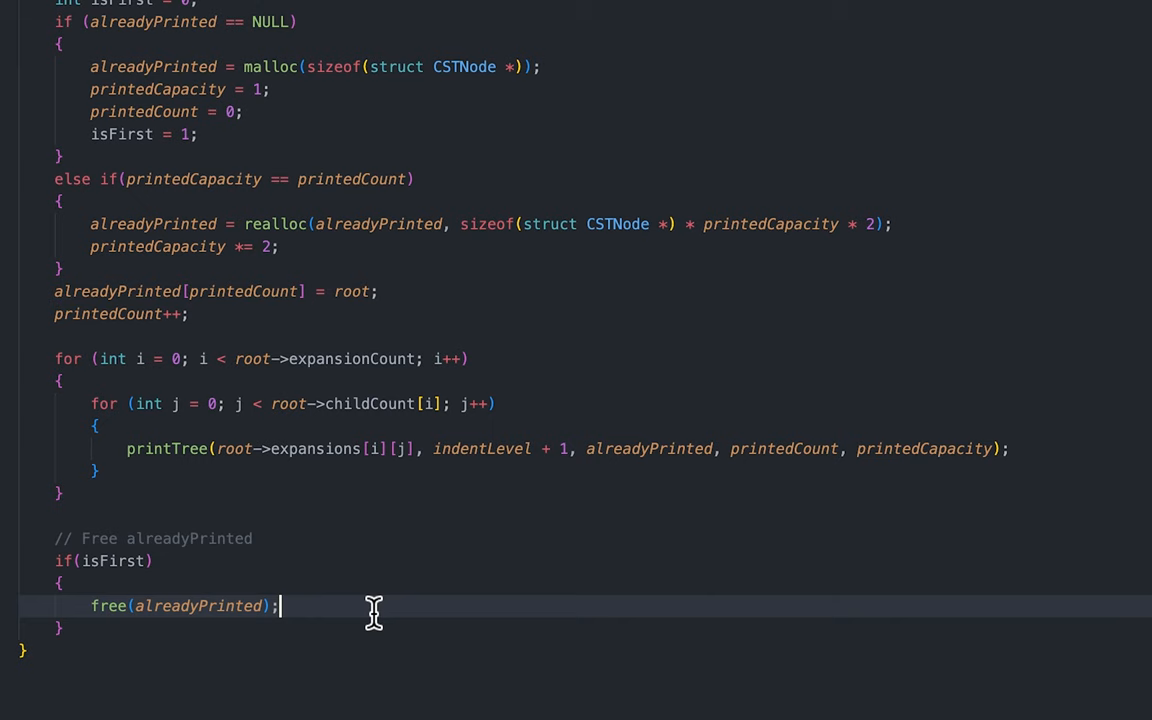
pyautogui.scroll(-3)
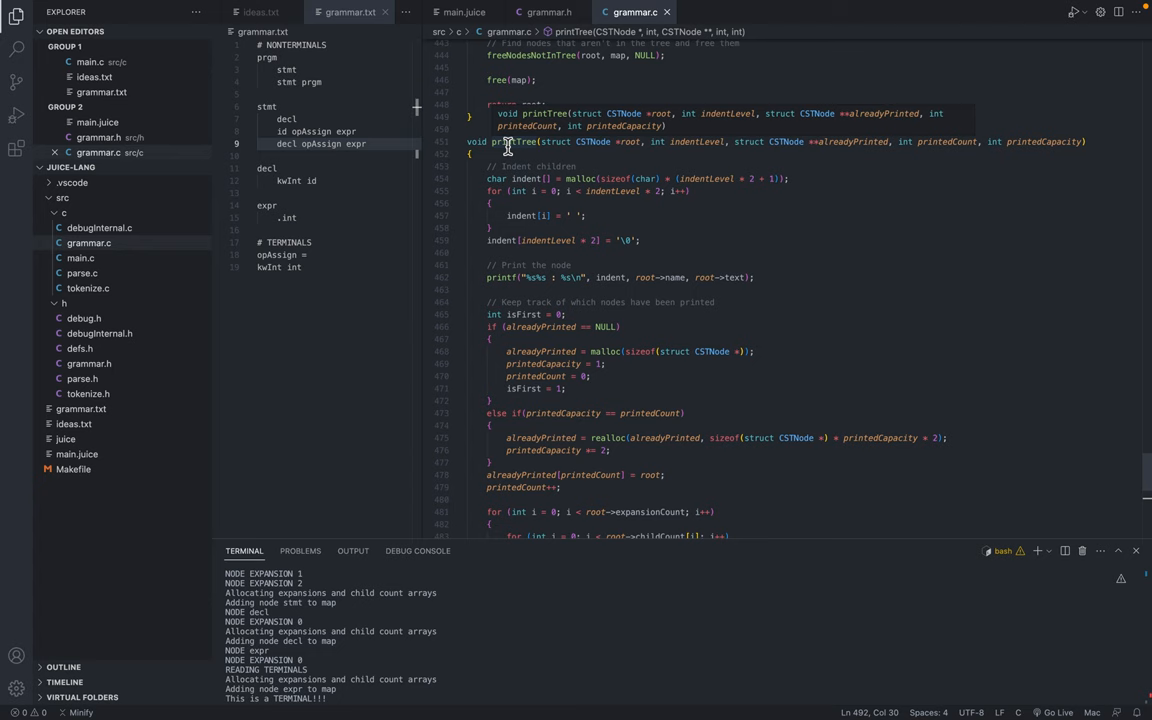
# Step: Write the realloc-doubling block and append root to alreadyPrinted before recursing
pyautogui.scroll(-3)
pyautogui.write('found == 0 && ')
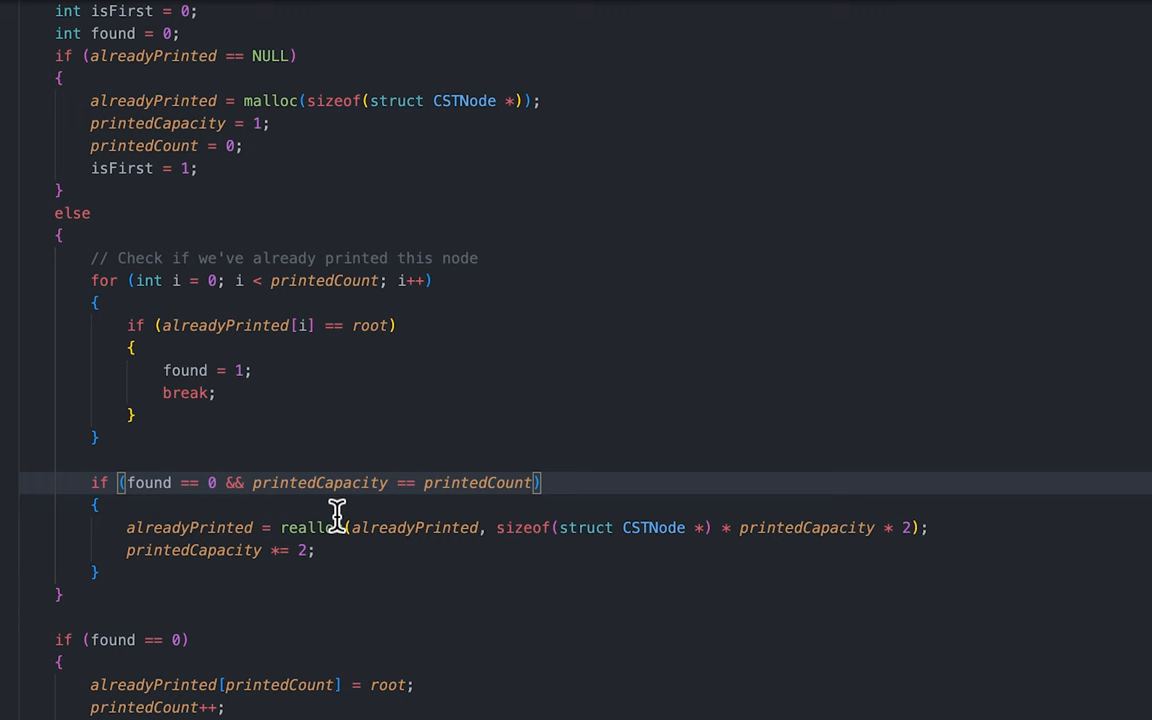
pyautogui.scroll(-3)
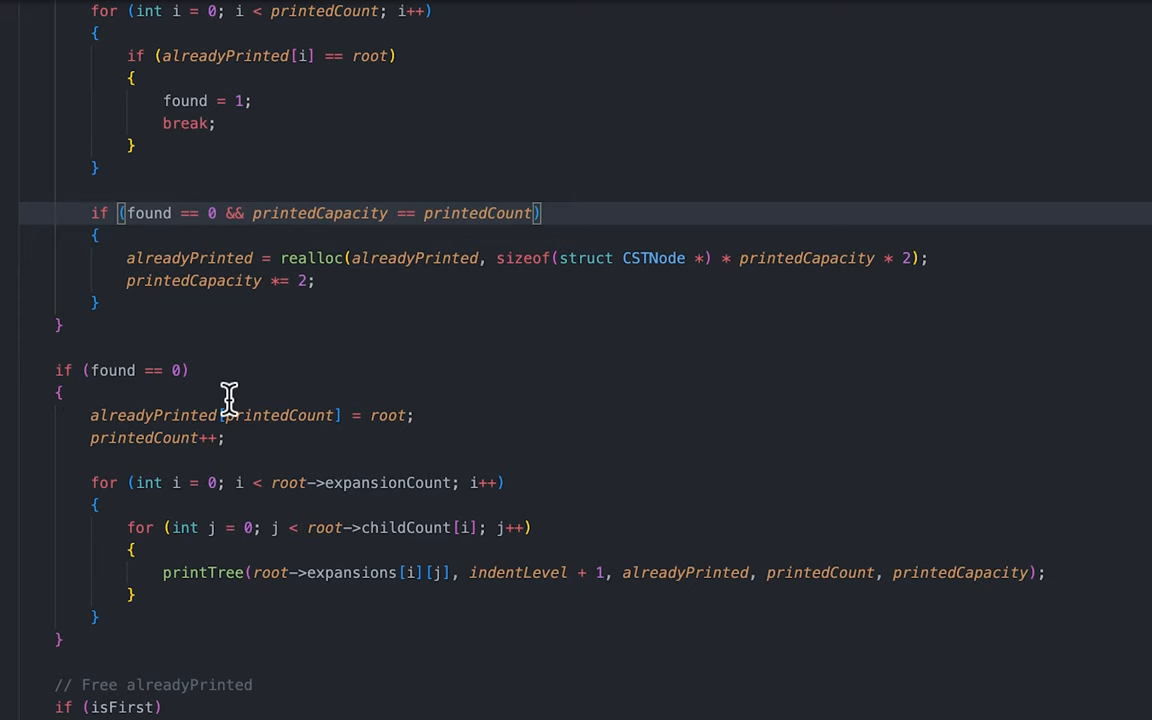
pyautogui.moveTo(166, 604)
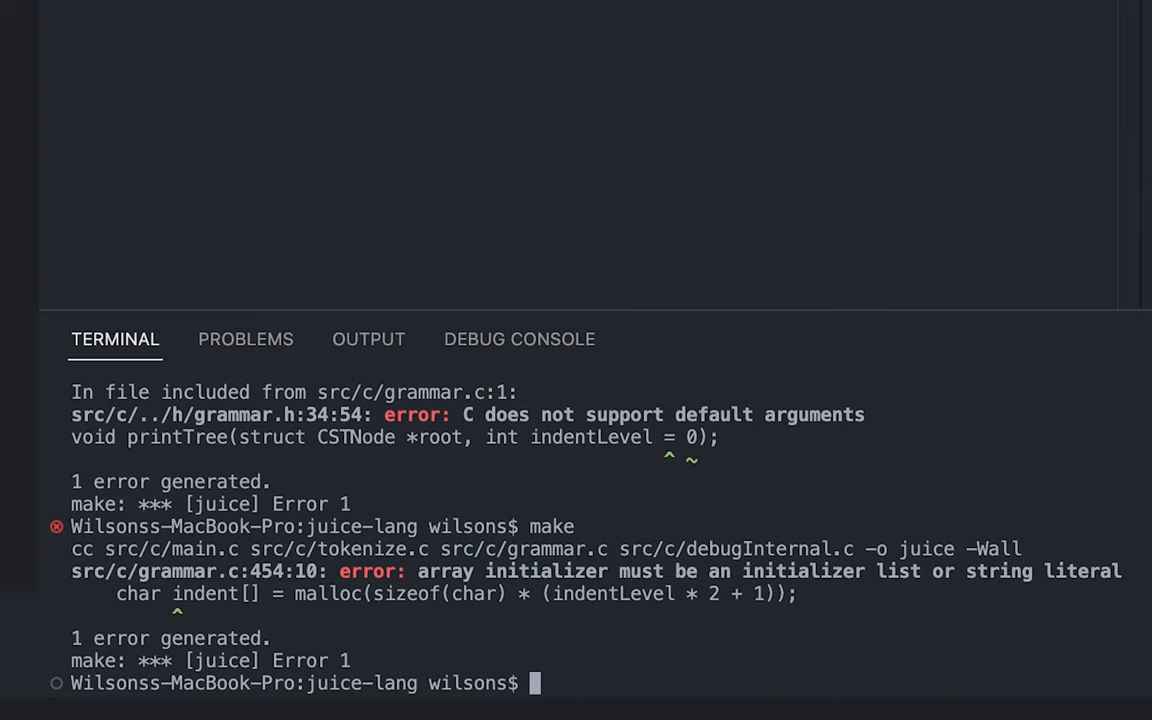
pyautogui.moveTo(690, 572)
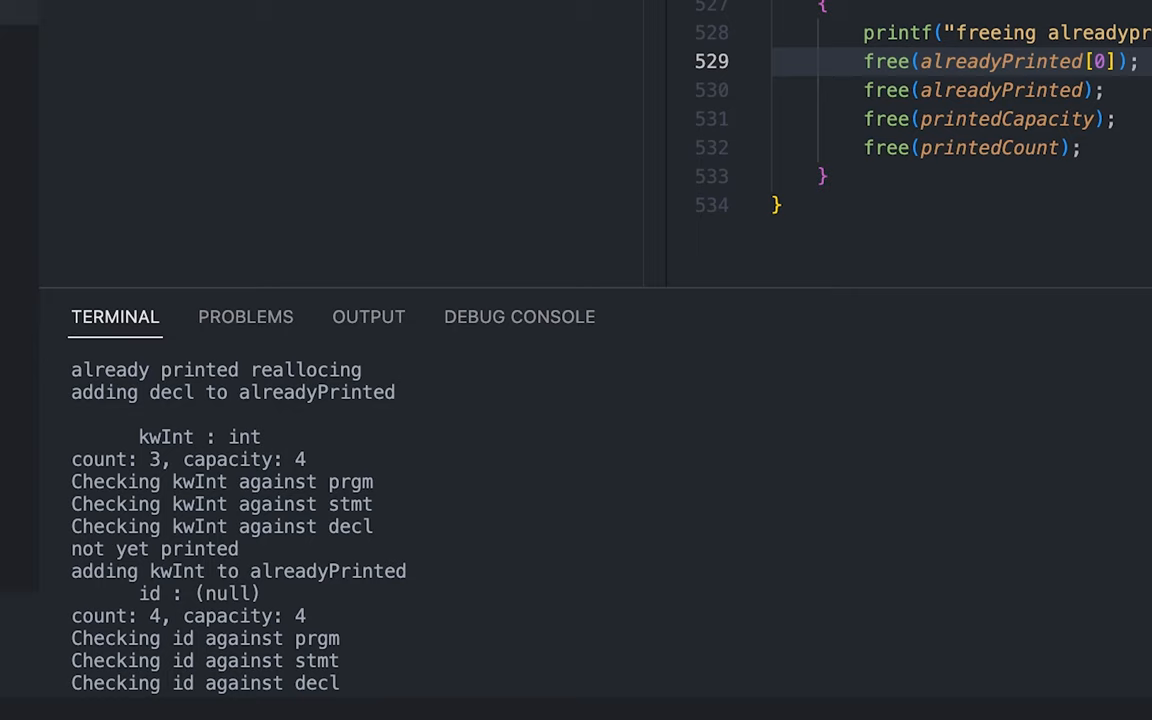
# Step: Scroll through the printTree debug trace showing counts and capacities up to 8
pyautogui.scroll(-3)
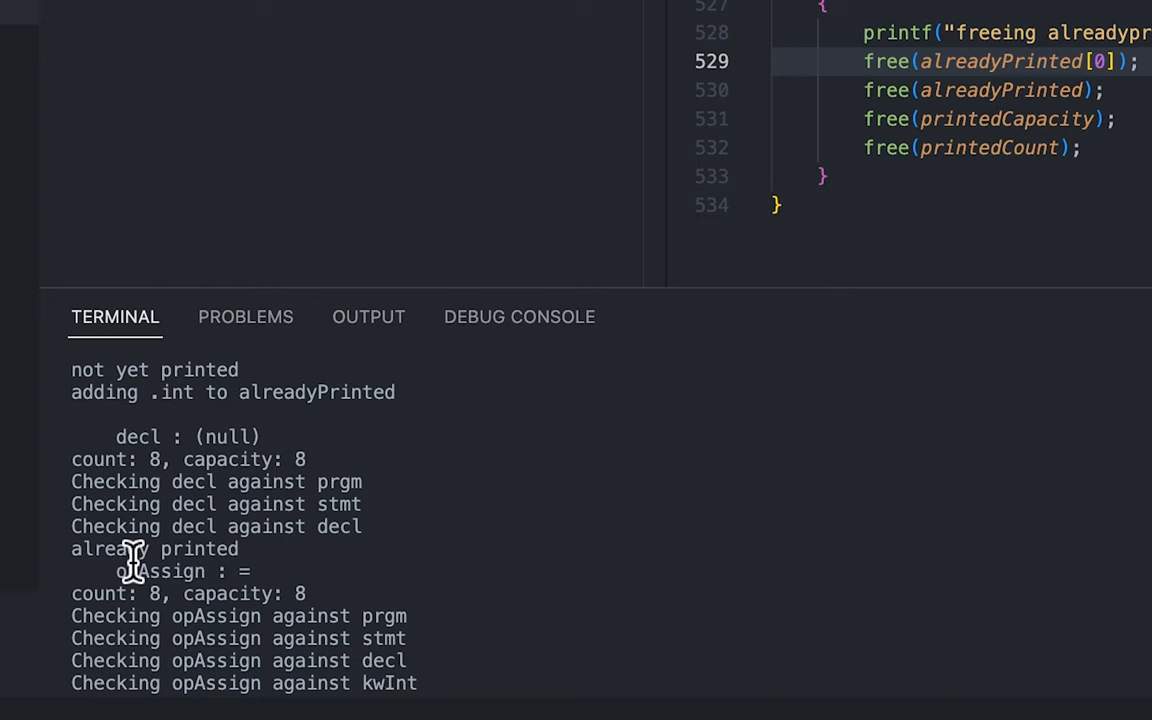
pyautogui.moveTo(376, 558)
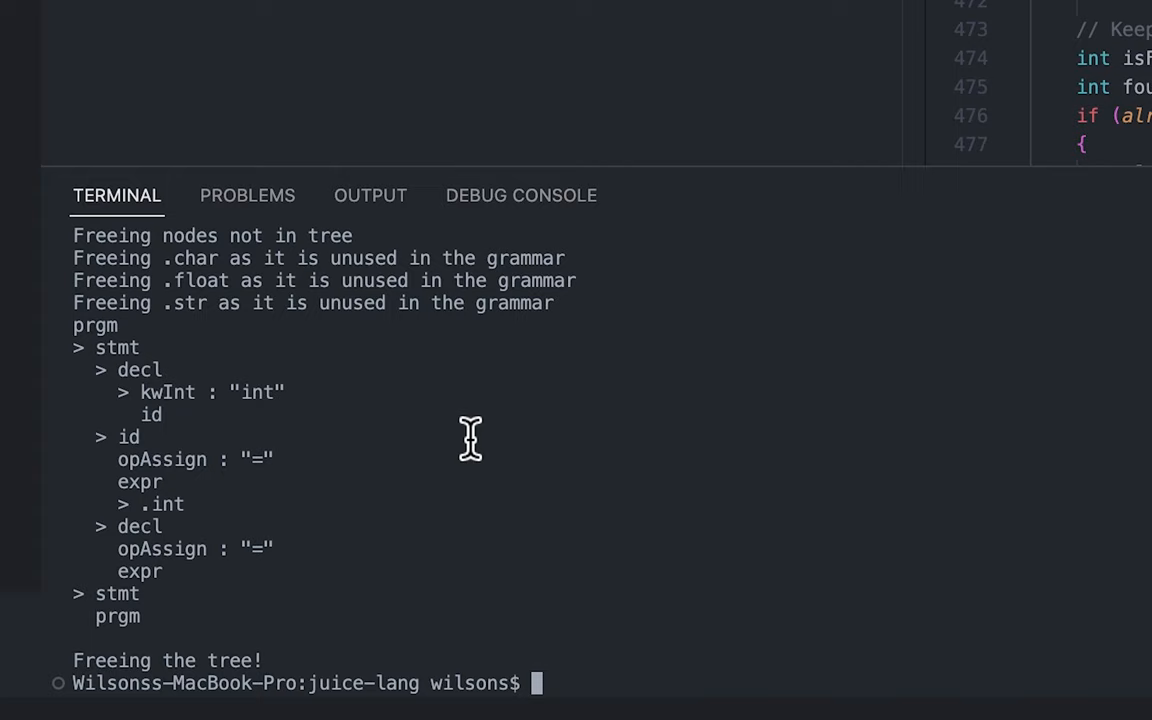
pyautogui.moveTo(84, 348)
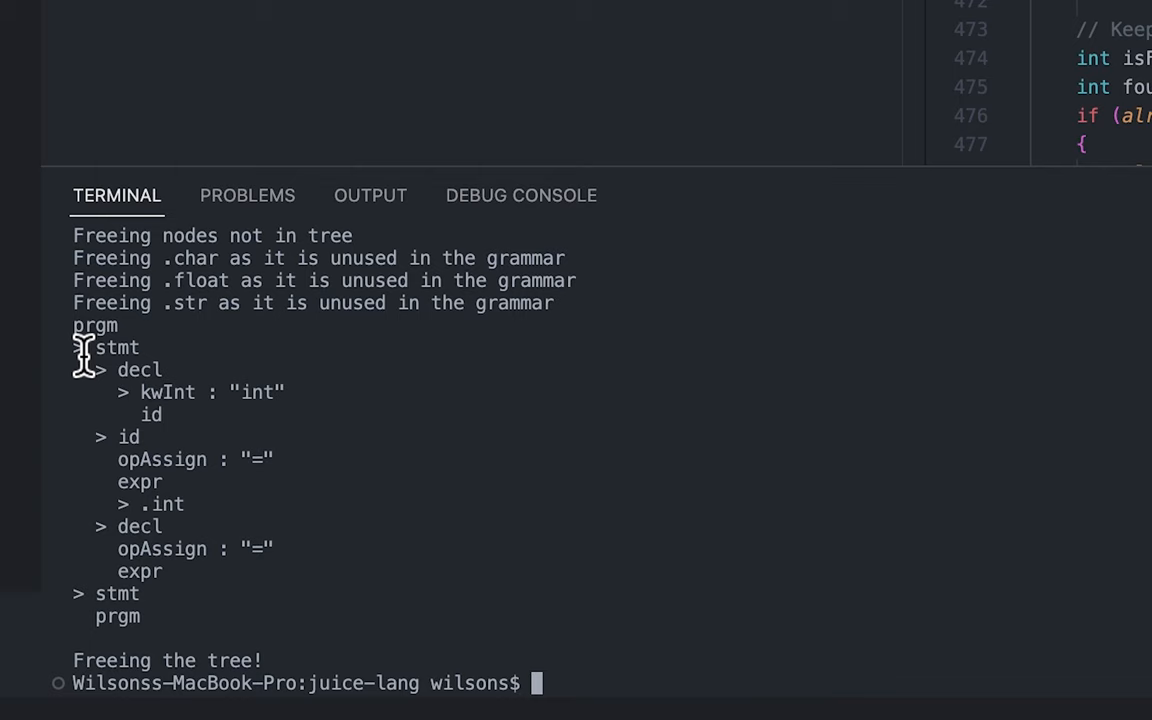